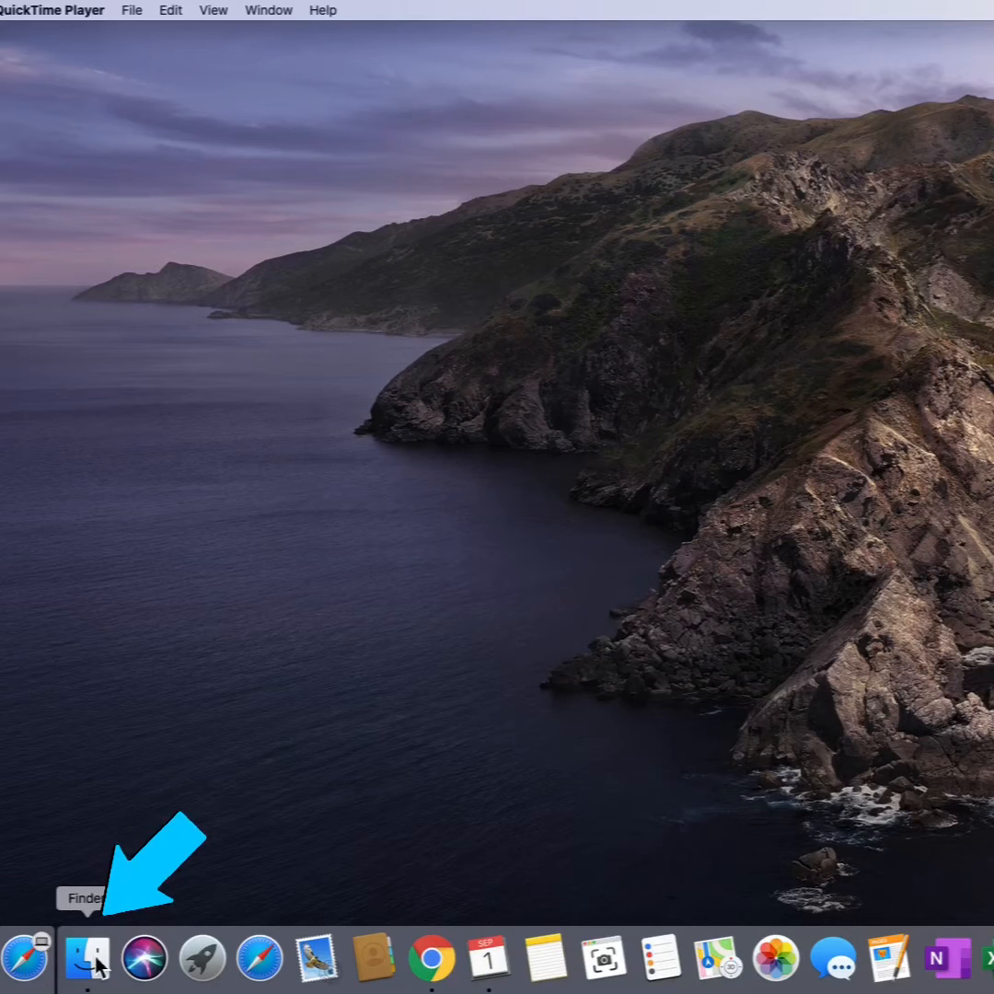
- Open a Finder window from the Dock showing the Documents folder
click(81, 957)
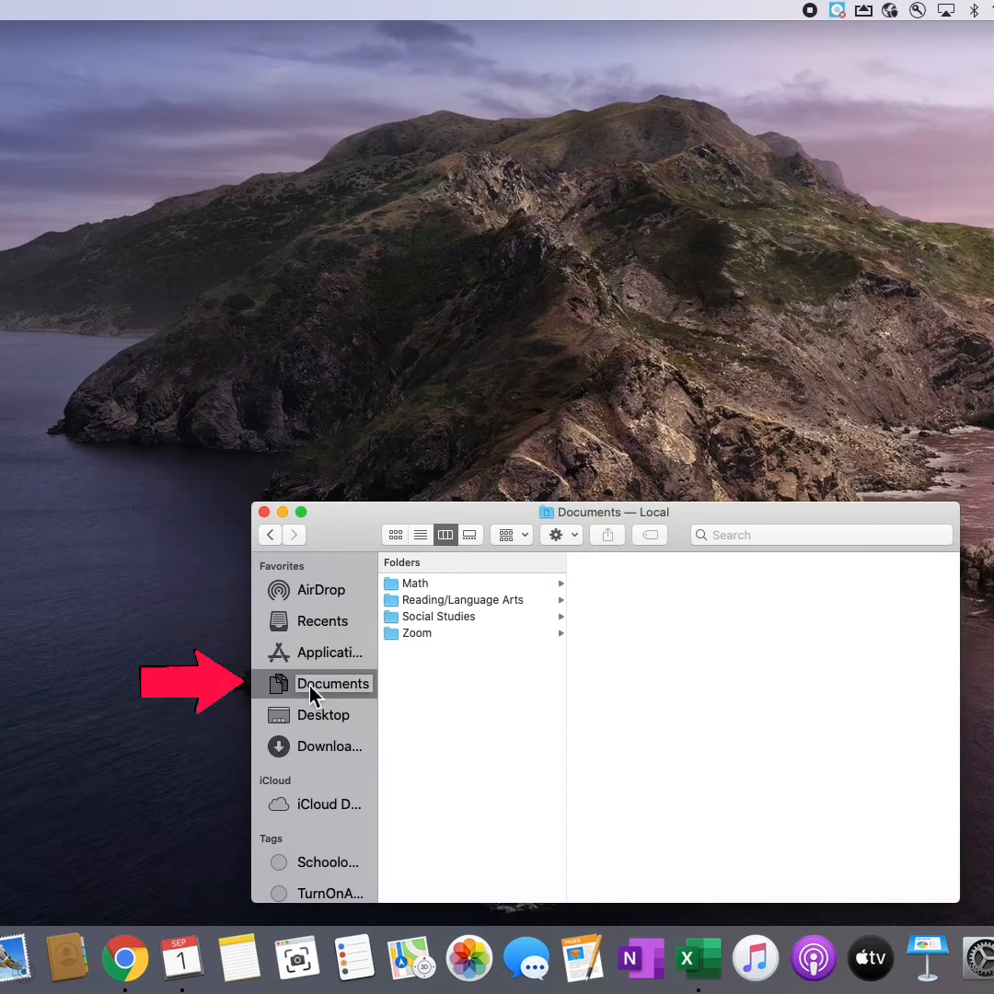
mouse_move(403, 731)
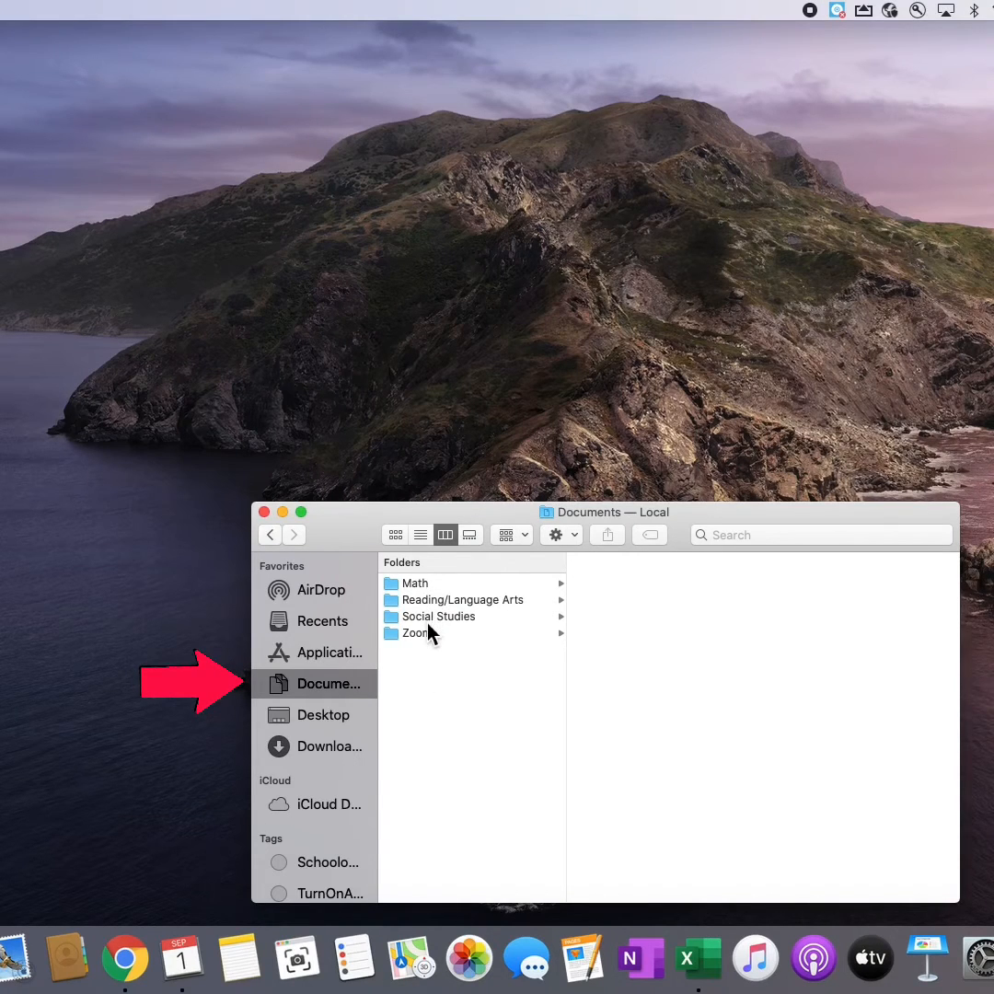
mouse_move(403, 563)
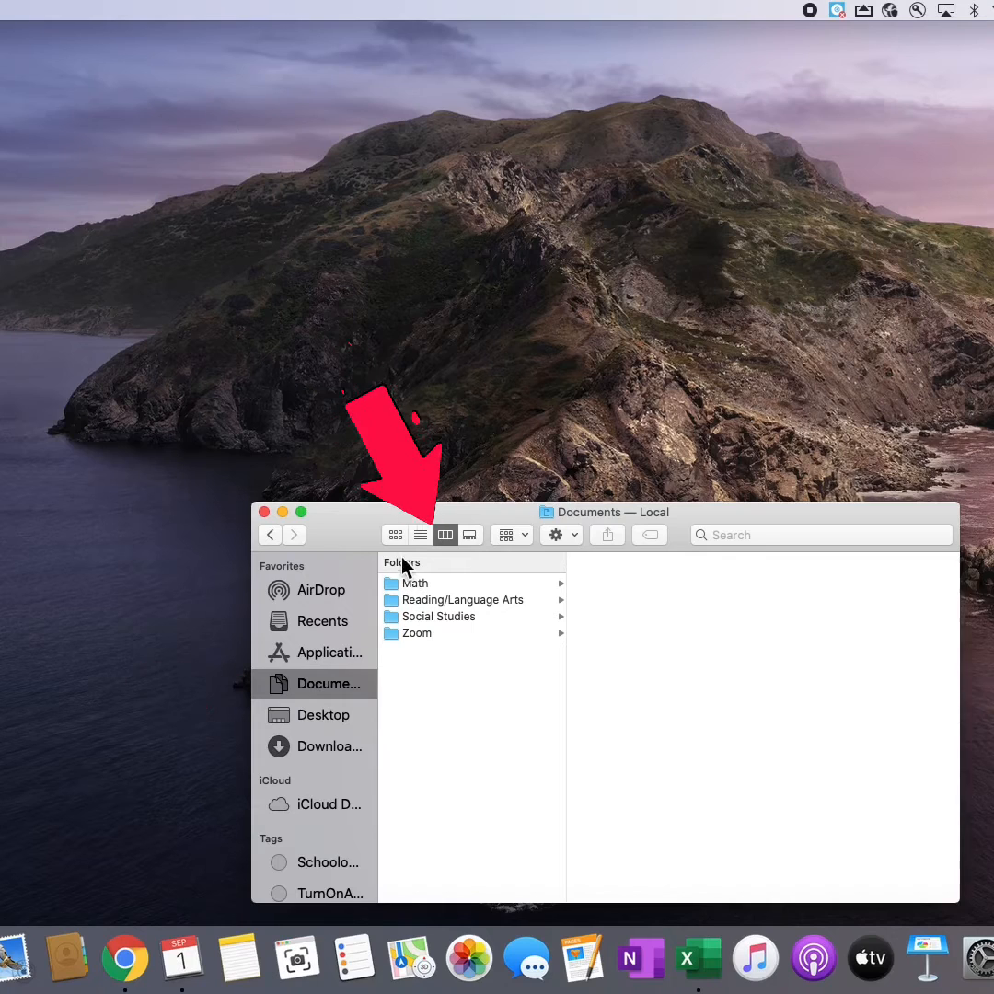
mouse_move(397, 549)
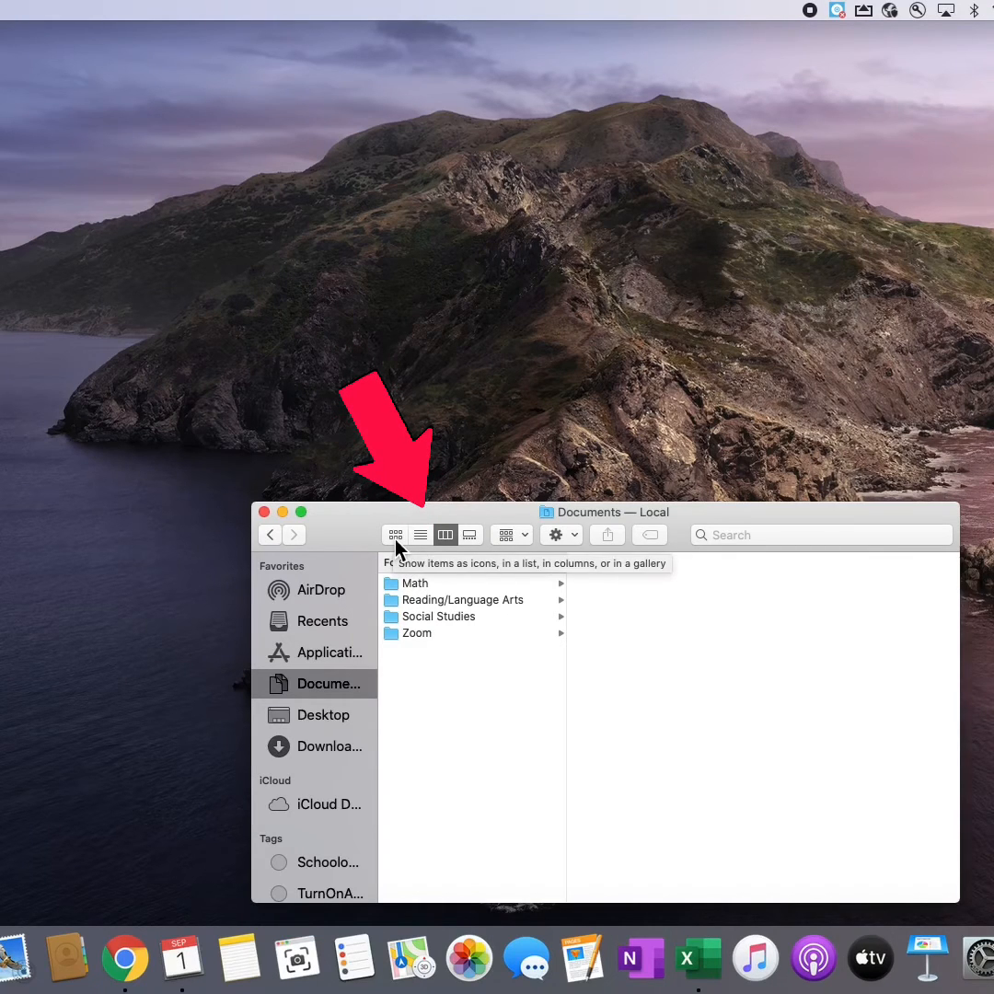
- View the Documents folders as icons, then as a list, then in columns
click(394, 534)
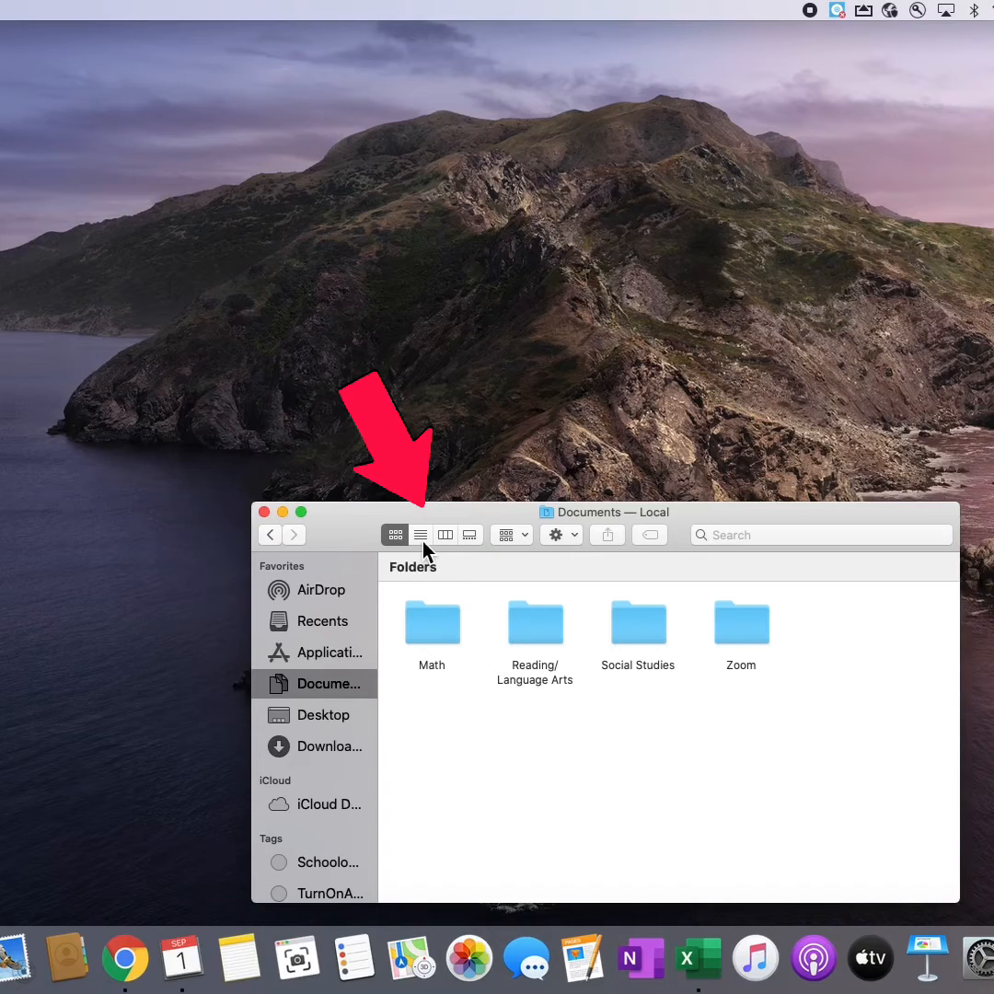
click(419, 534)
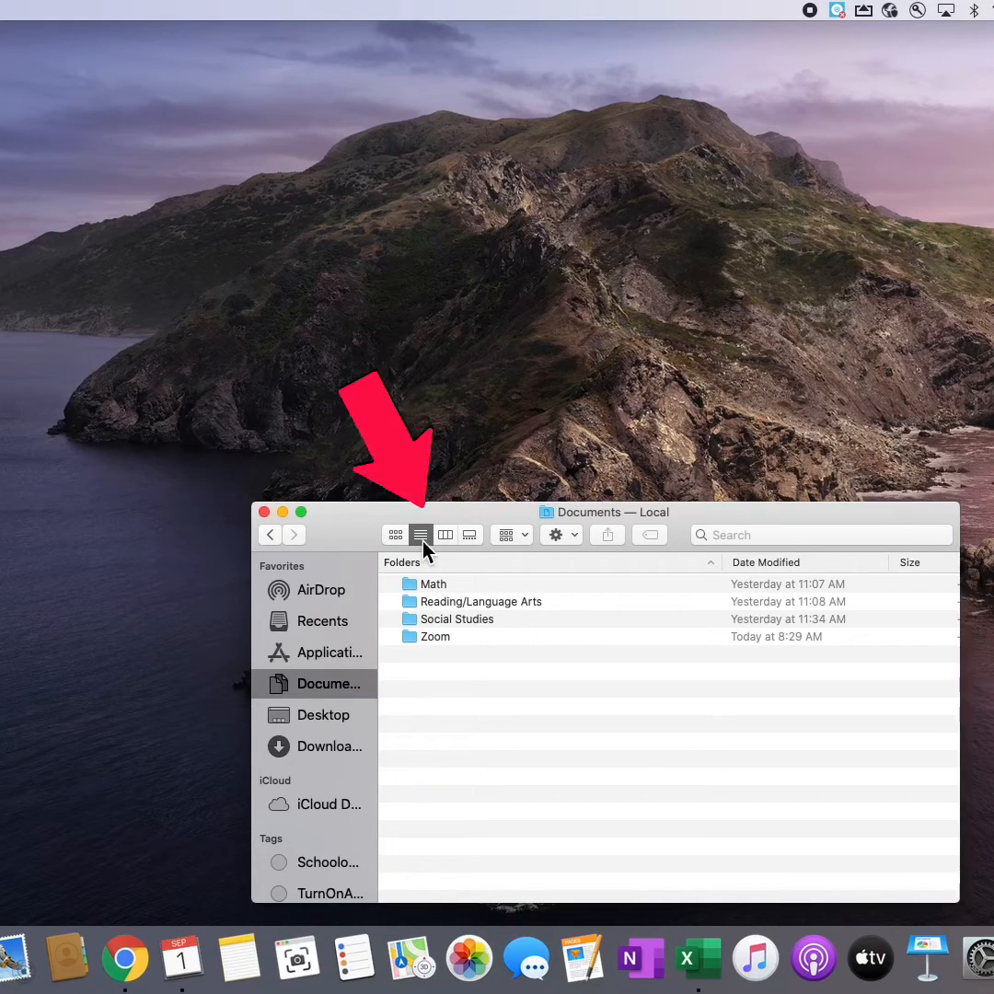
click(445, 534)
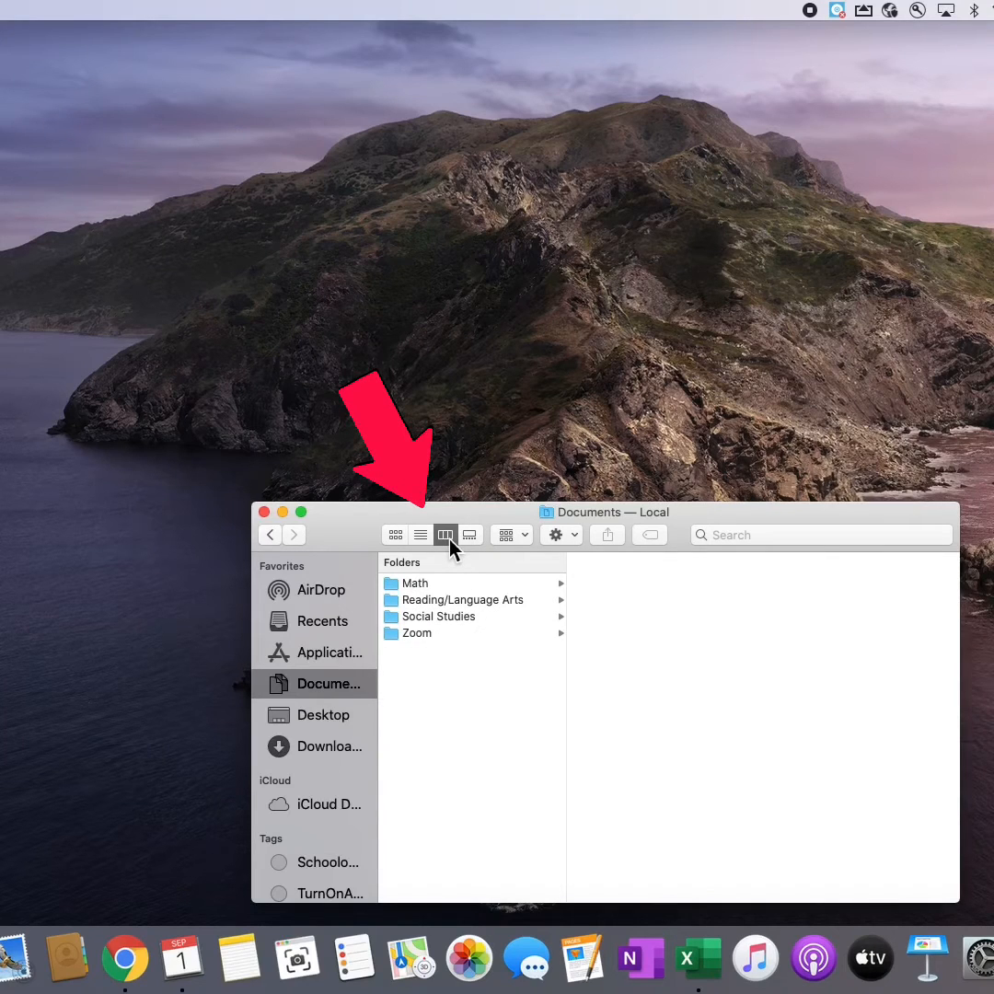
- Preview the contents of the Math, Reading/Language Arts and Social Studies folders
click(417, 582)
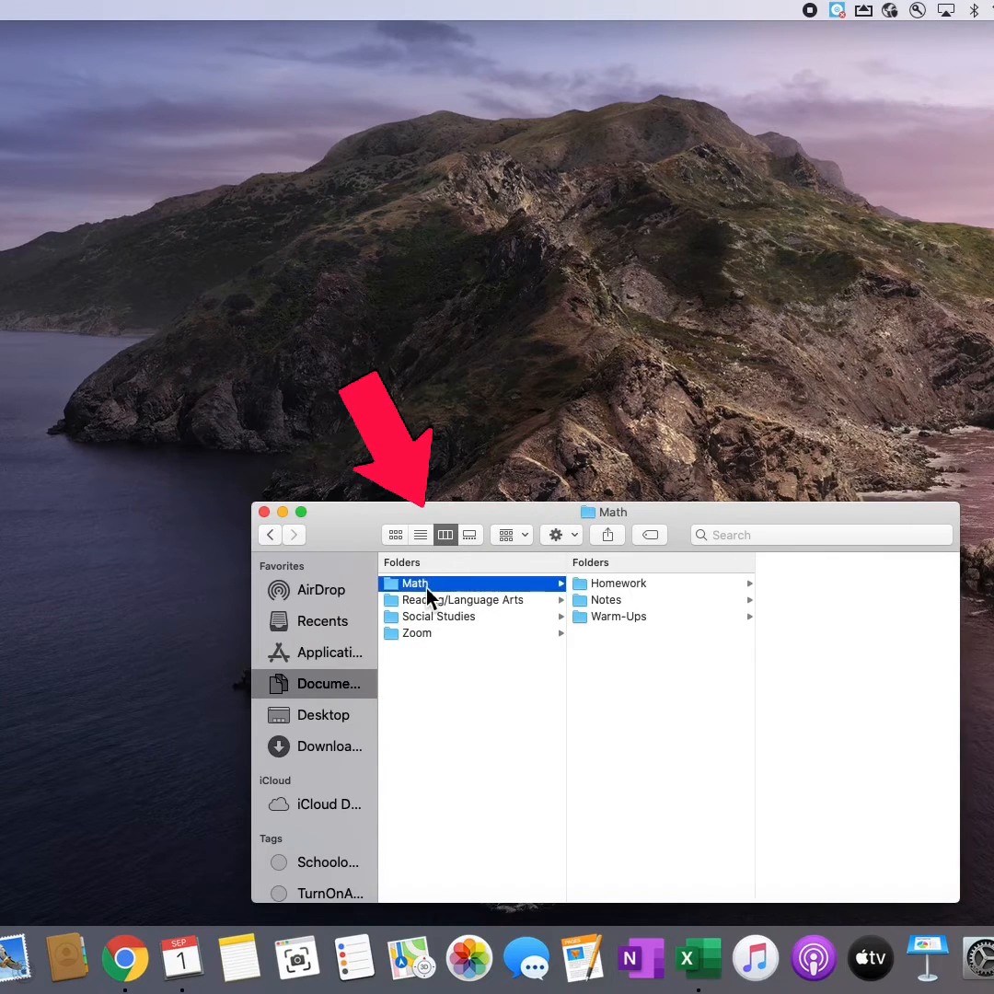
mouse_move(580, 608)
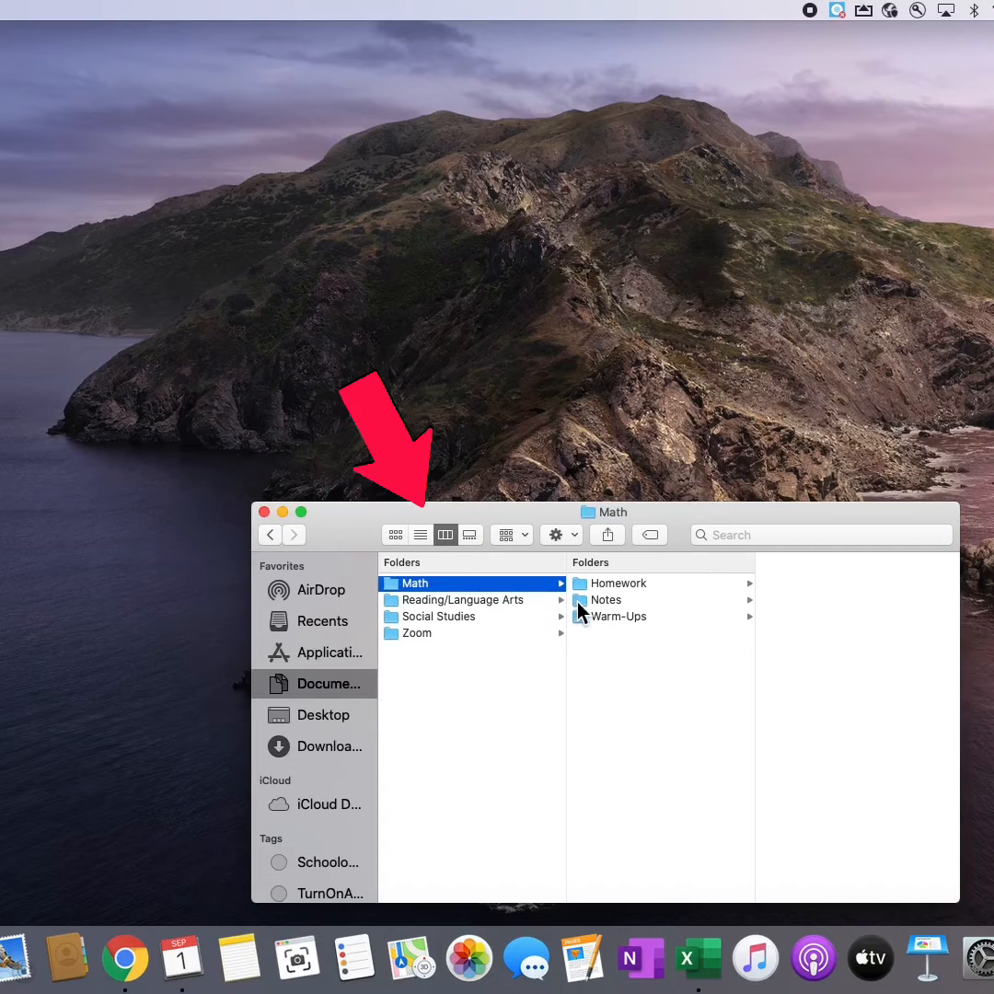
click(461, 601)
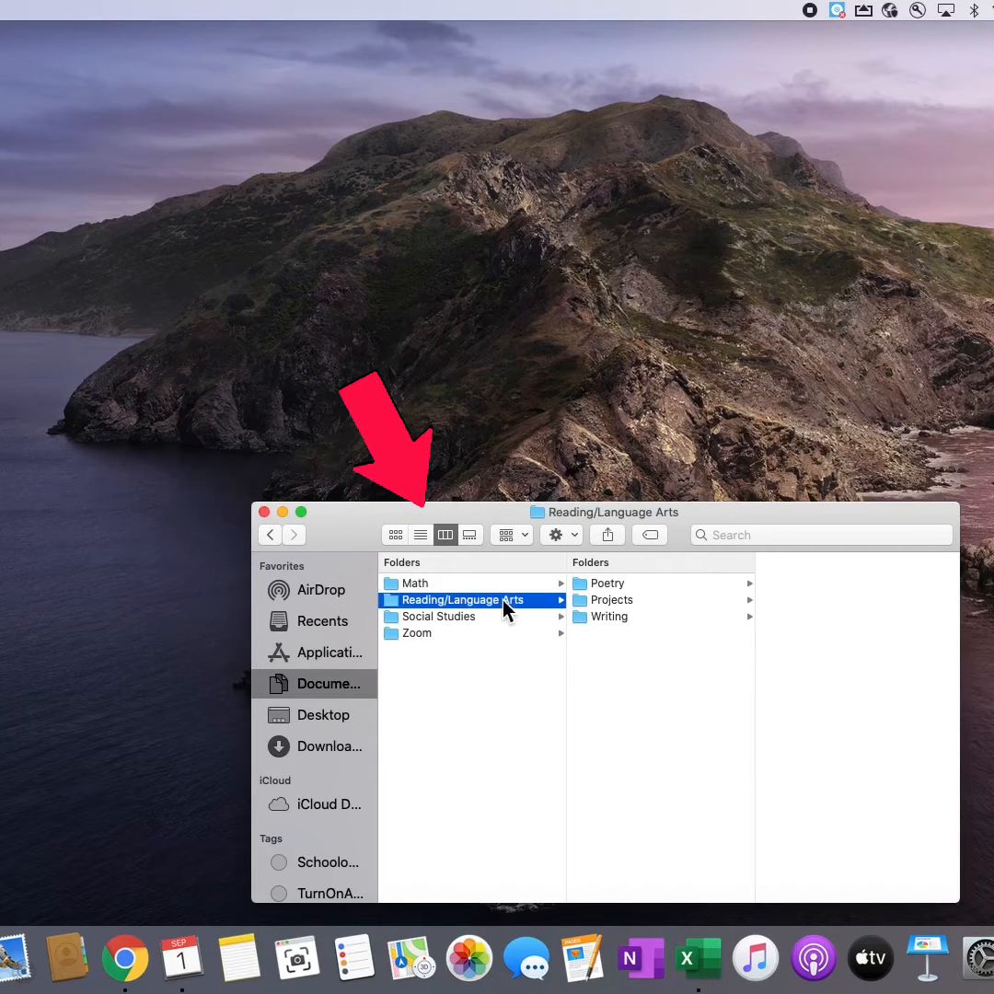
mouse_move(477, 626)
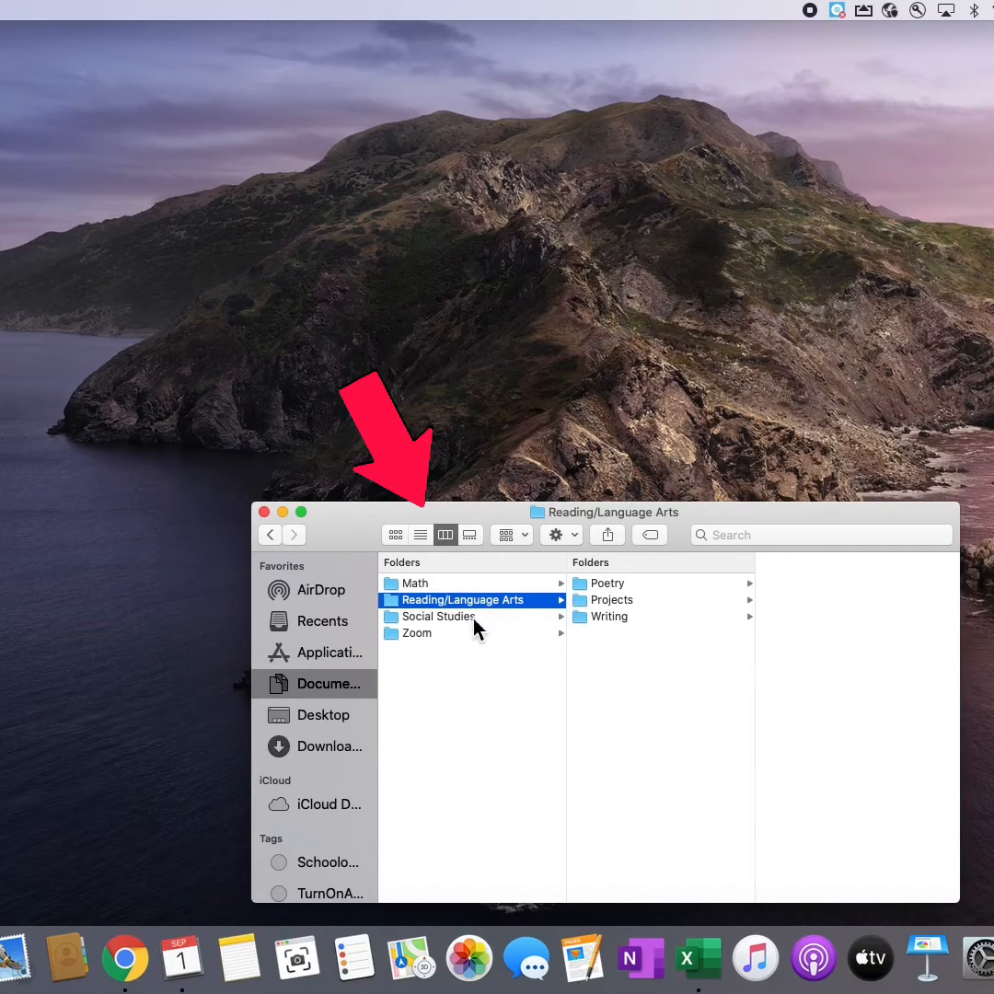
click(439, 615)
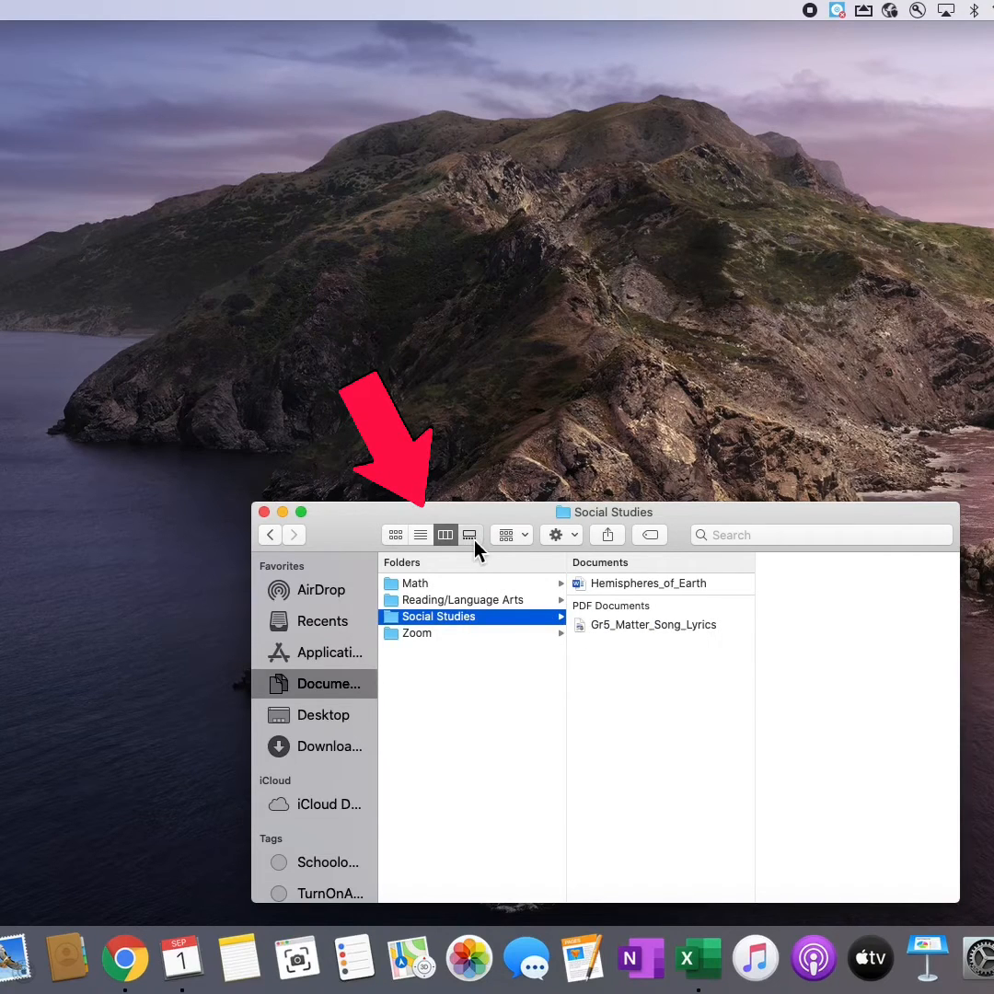
- Try the gallery layout, then return to column layout with Math's contents listed
click(471, 534)
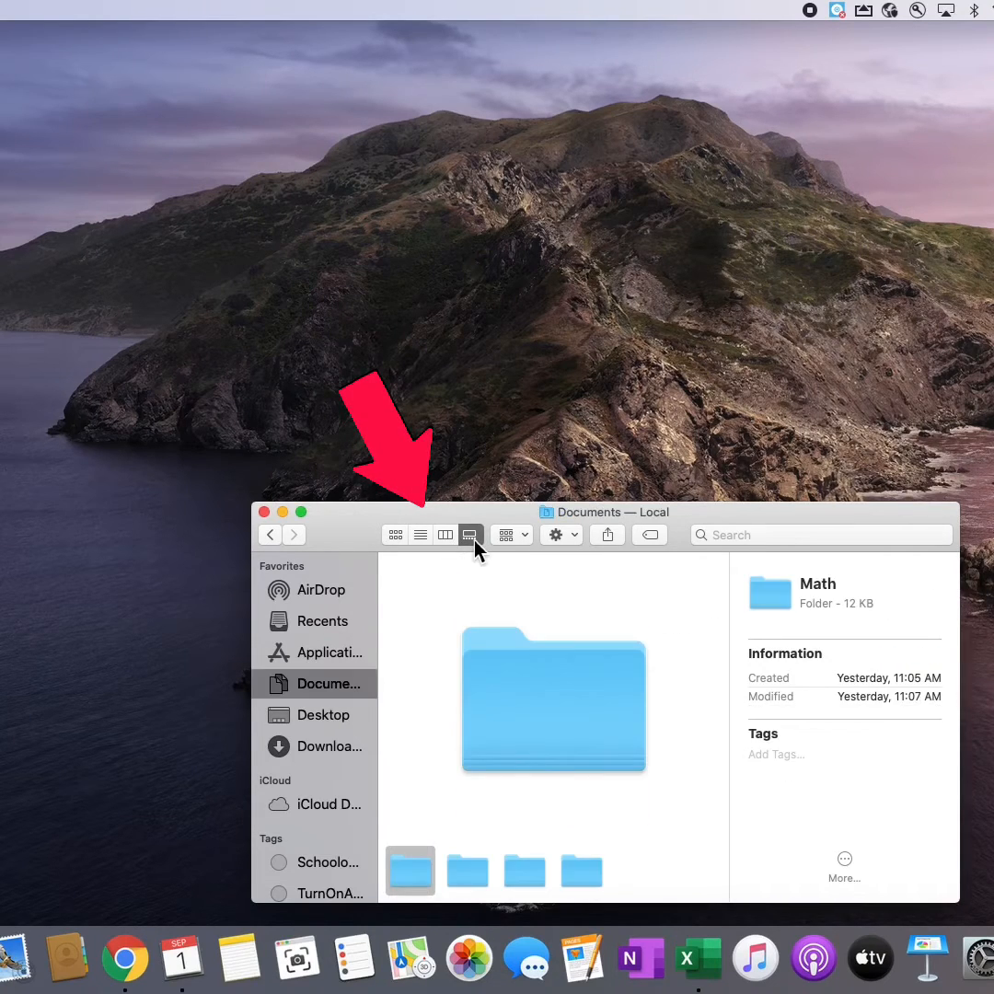
mouse_move(504, 733)
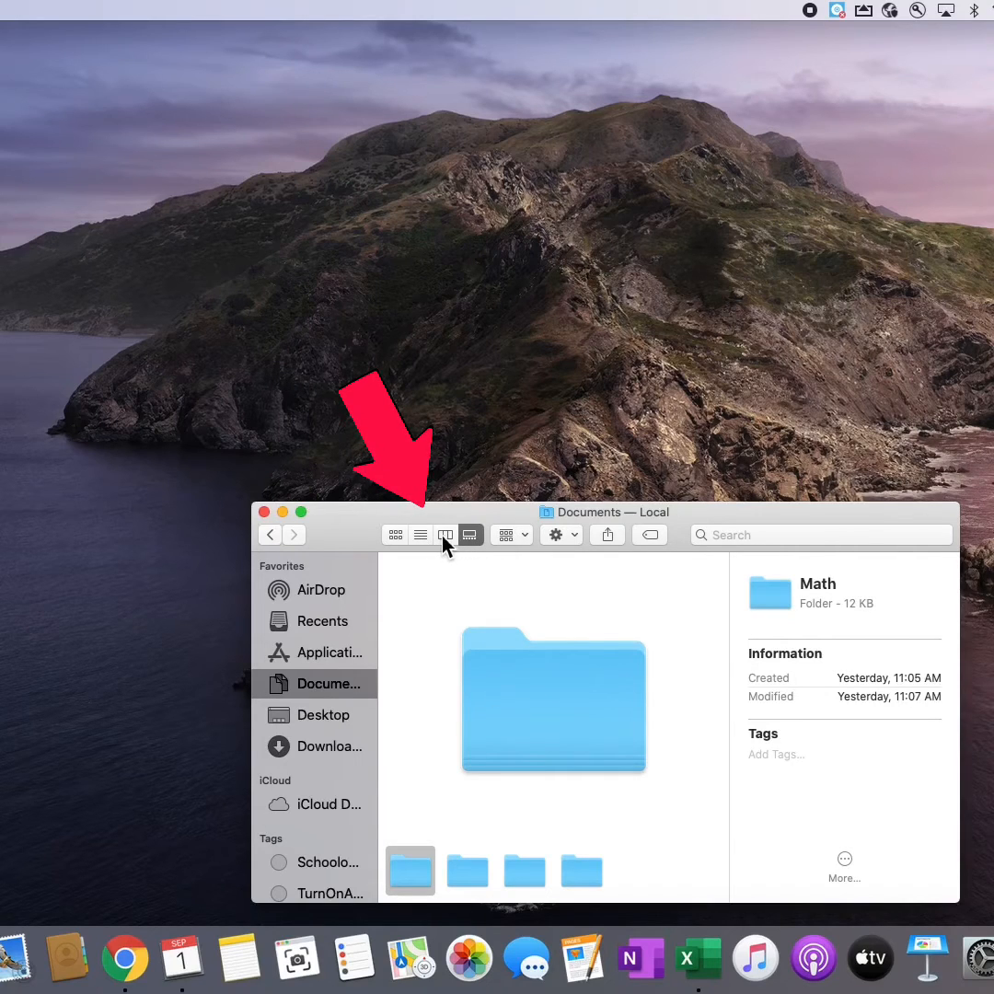
click(446, 534)
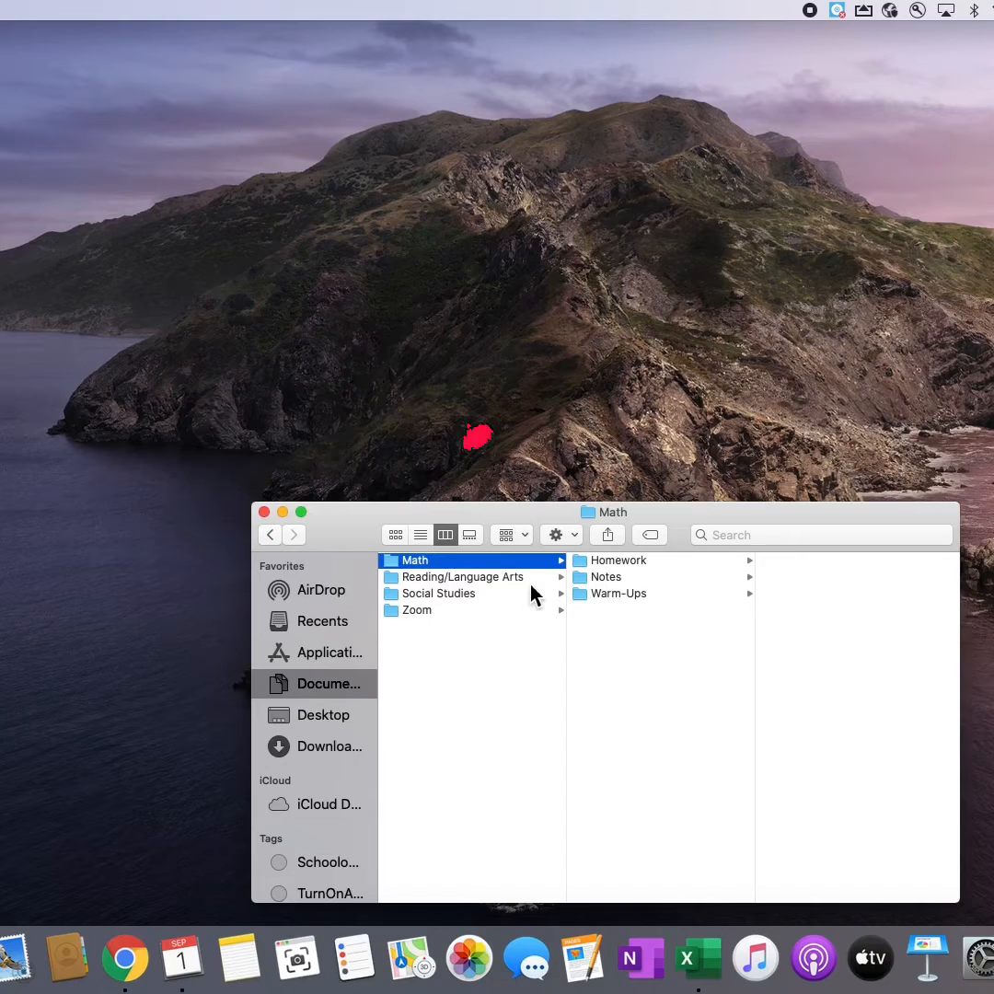
- Glance at the grouping choices, then show the Action menu for the Math folder
click(510, 534)
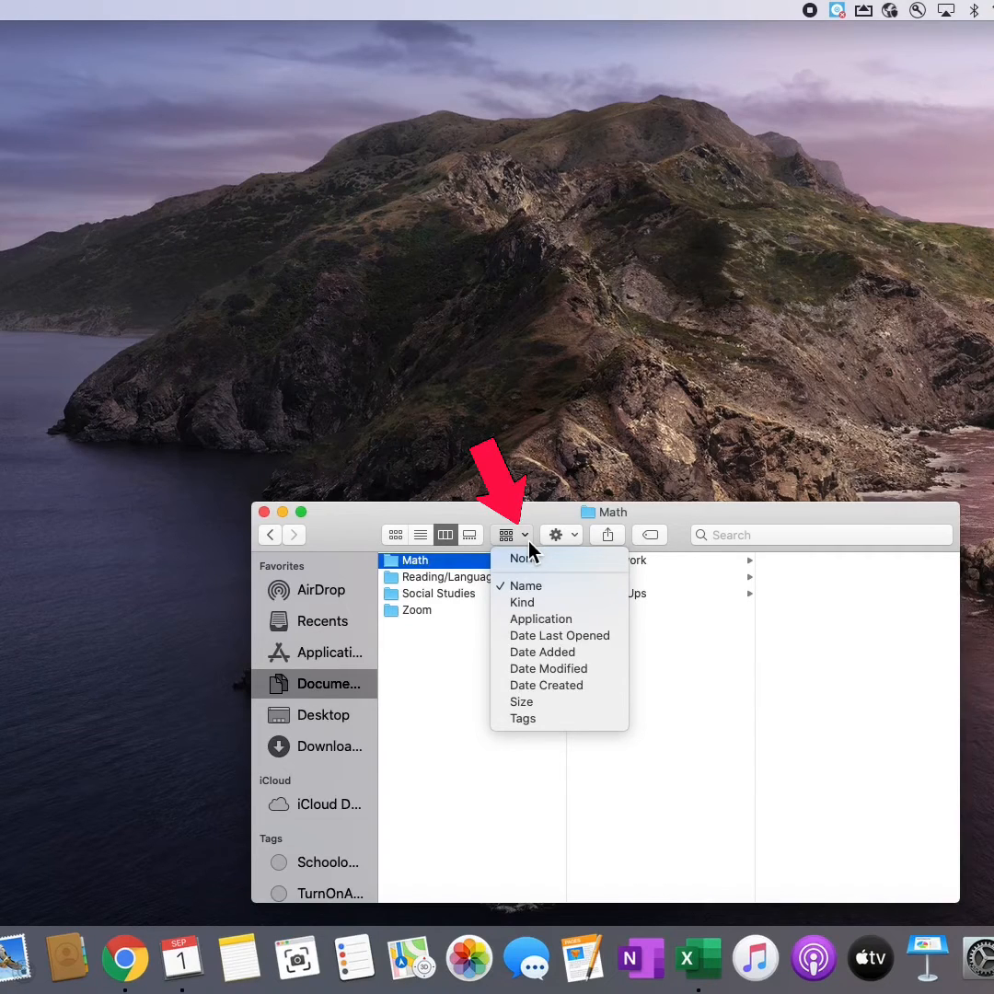
mouse_move(560, 642)
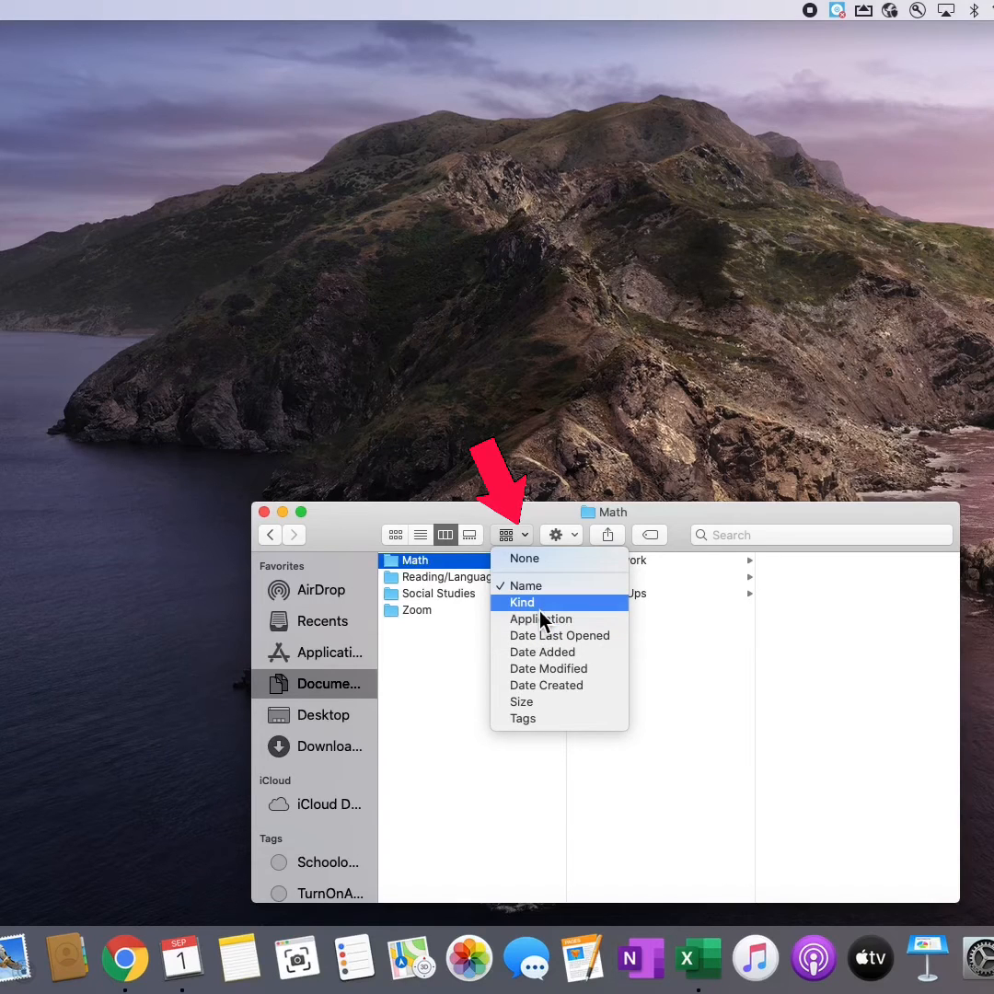
click(559, 534)
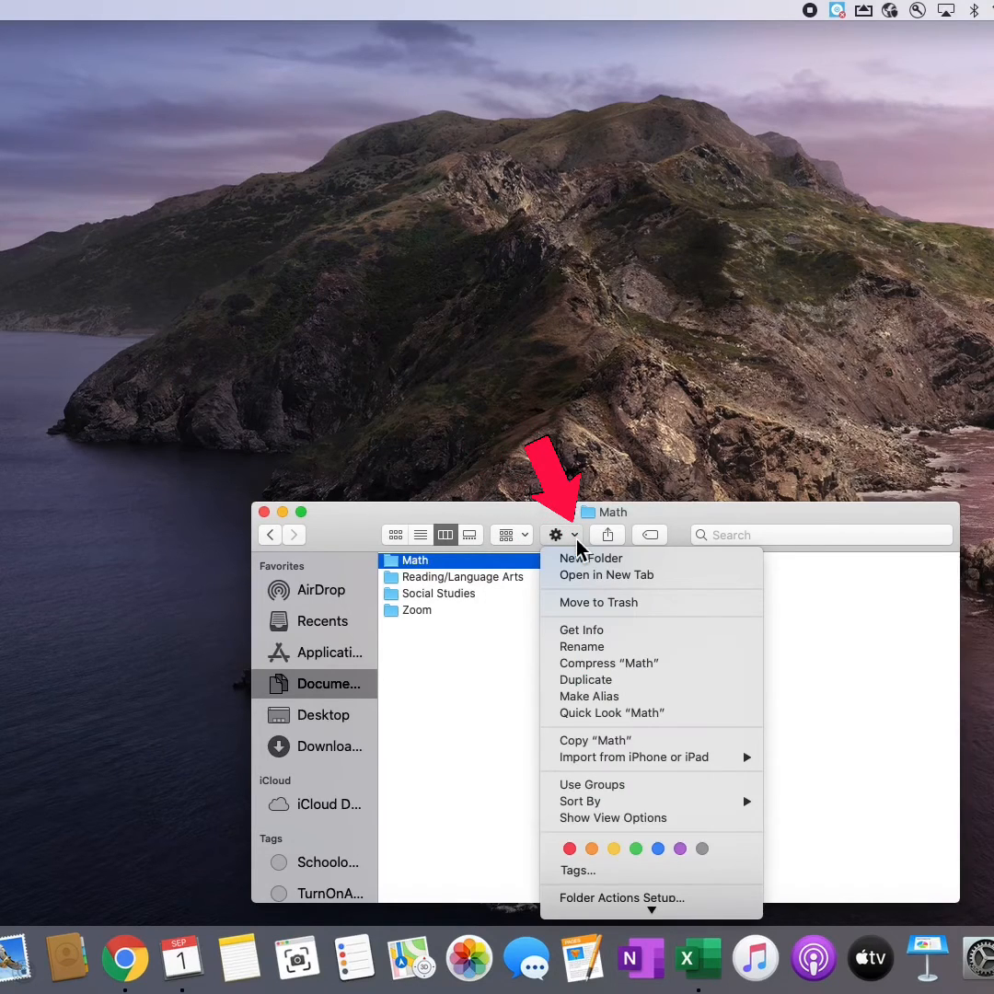
- Create a new Practice Problems folder inside Math
click(589, 558)
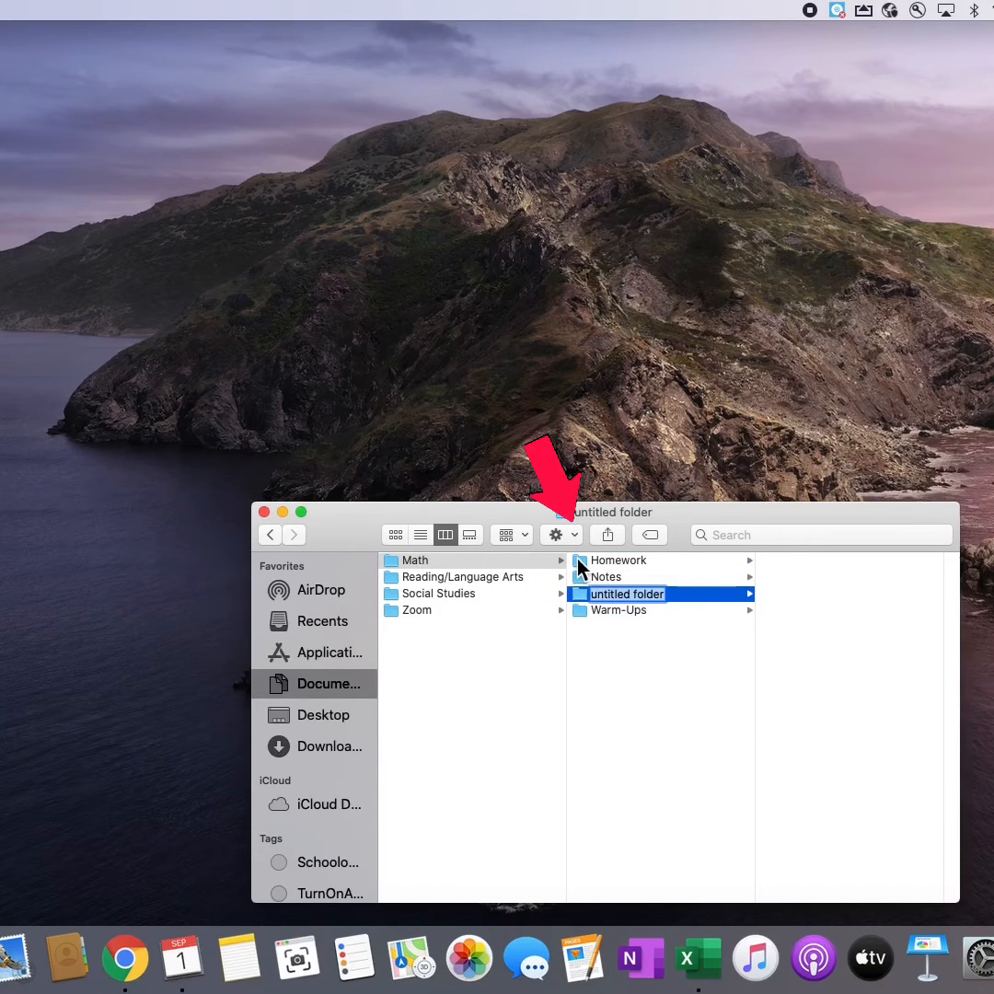
mouse_move(582, 549)
text(Practice Problems)
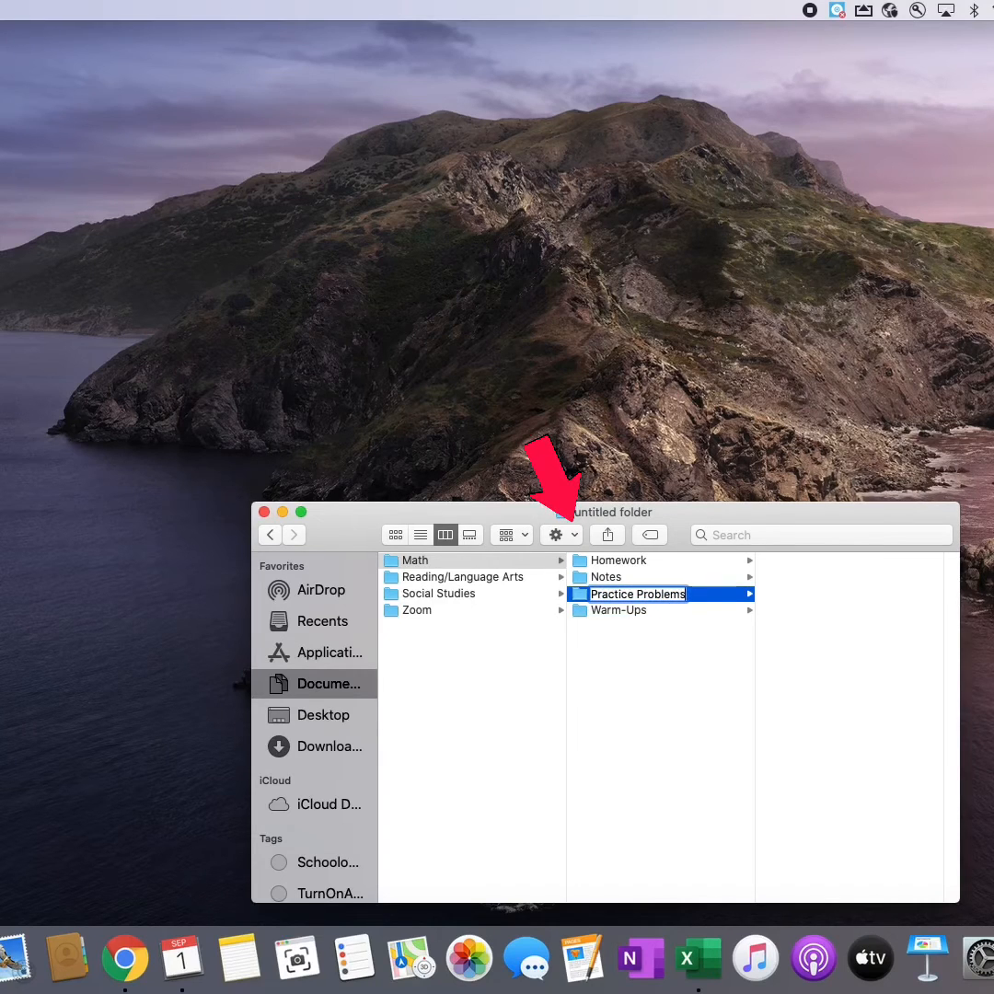
- Back in Documents, create a new folder named 'Science'
click(328, 685)
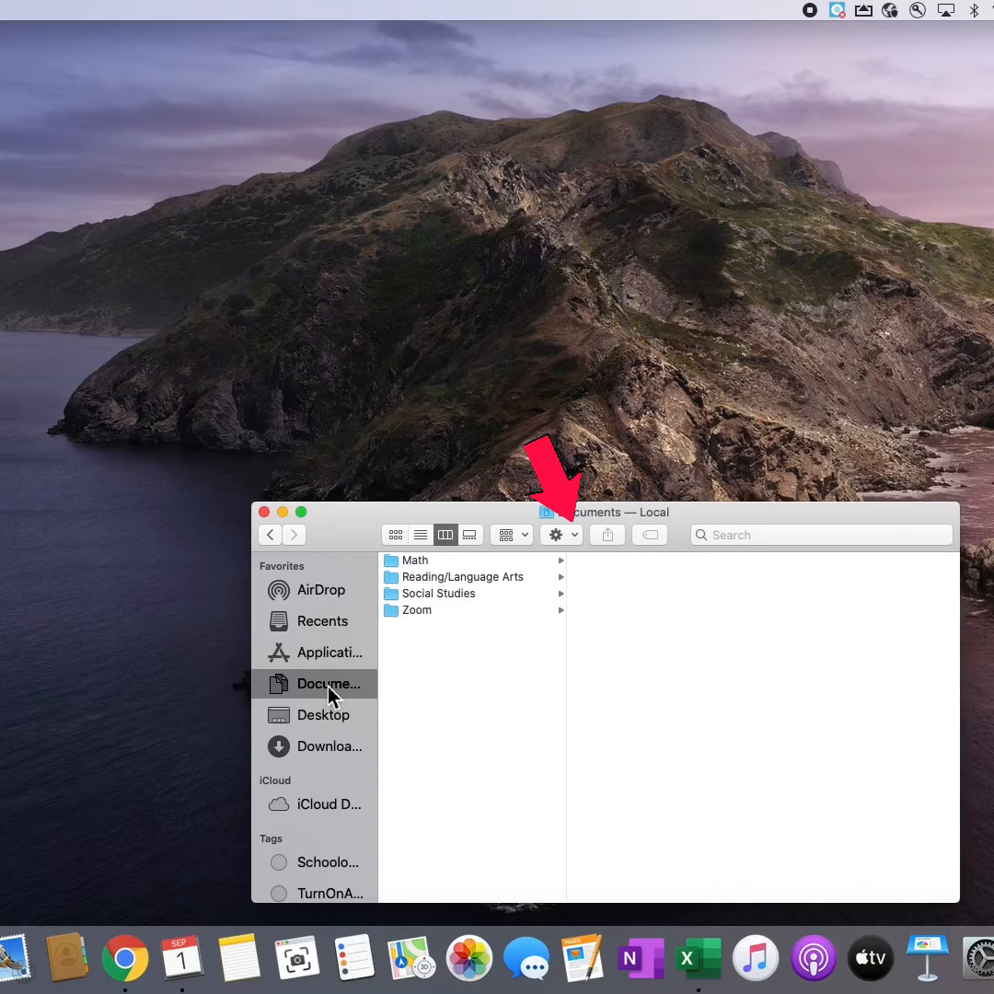
click(558, 534)
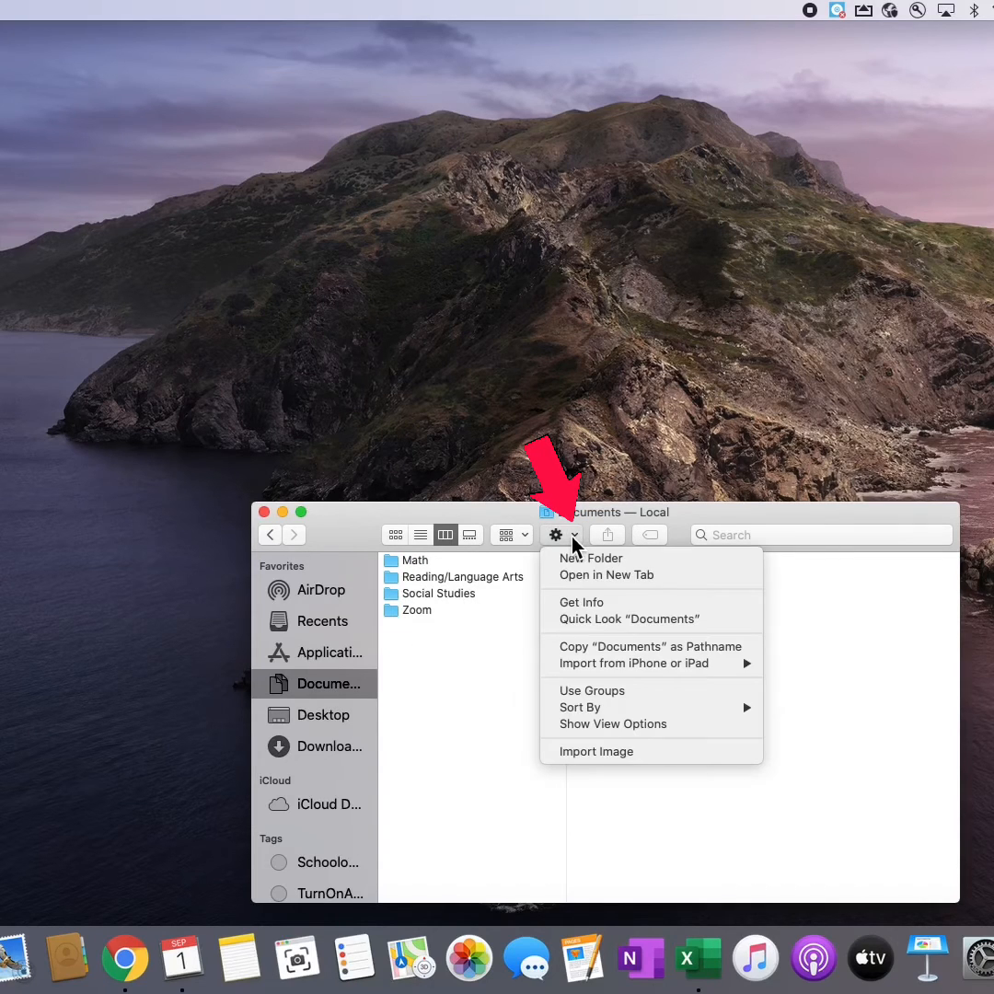
click(593, 558)
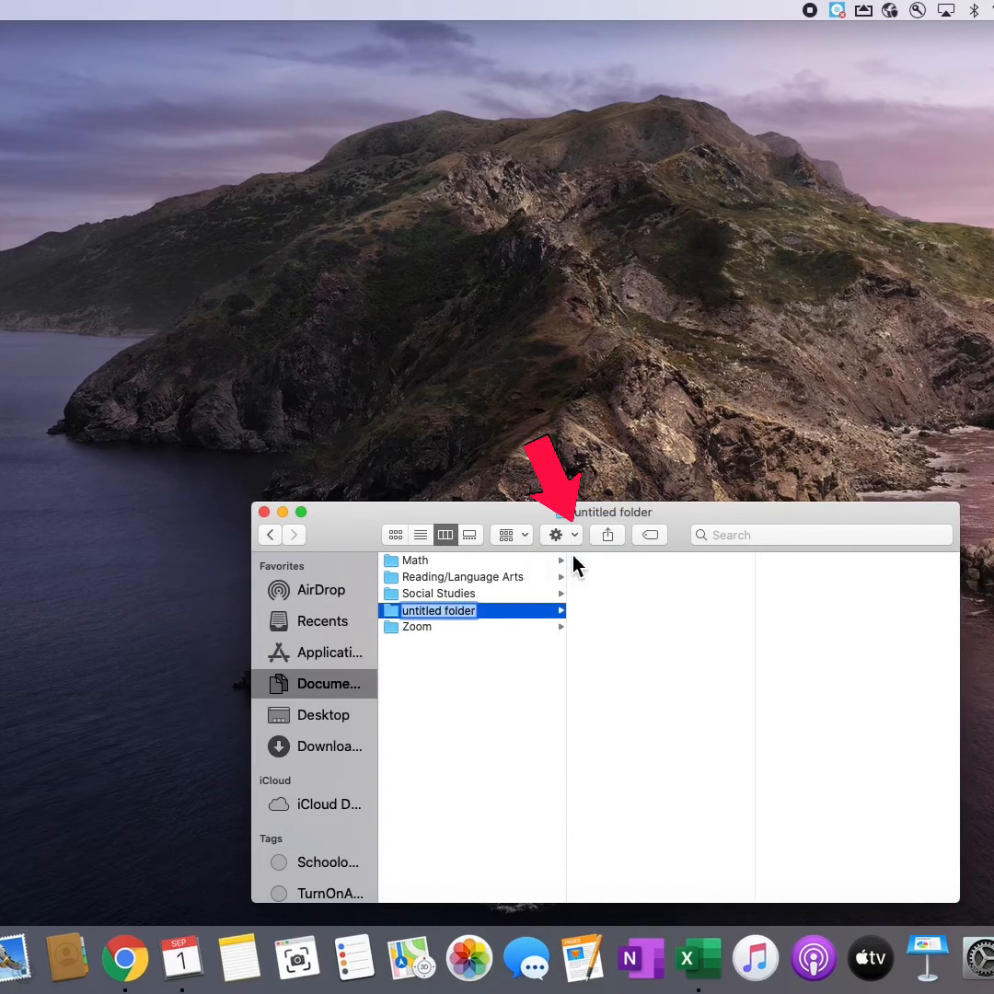
text(Science)
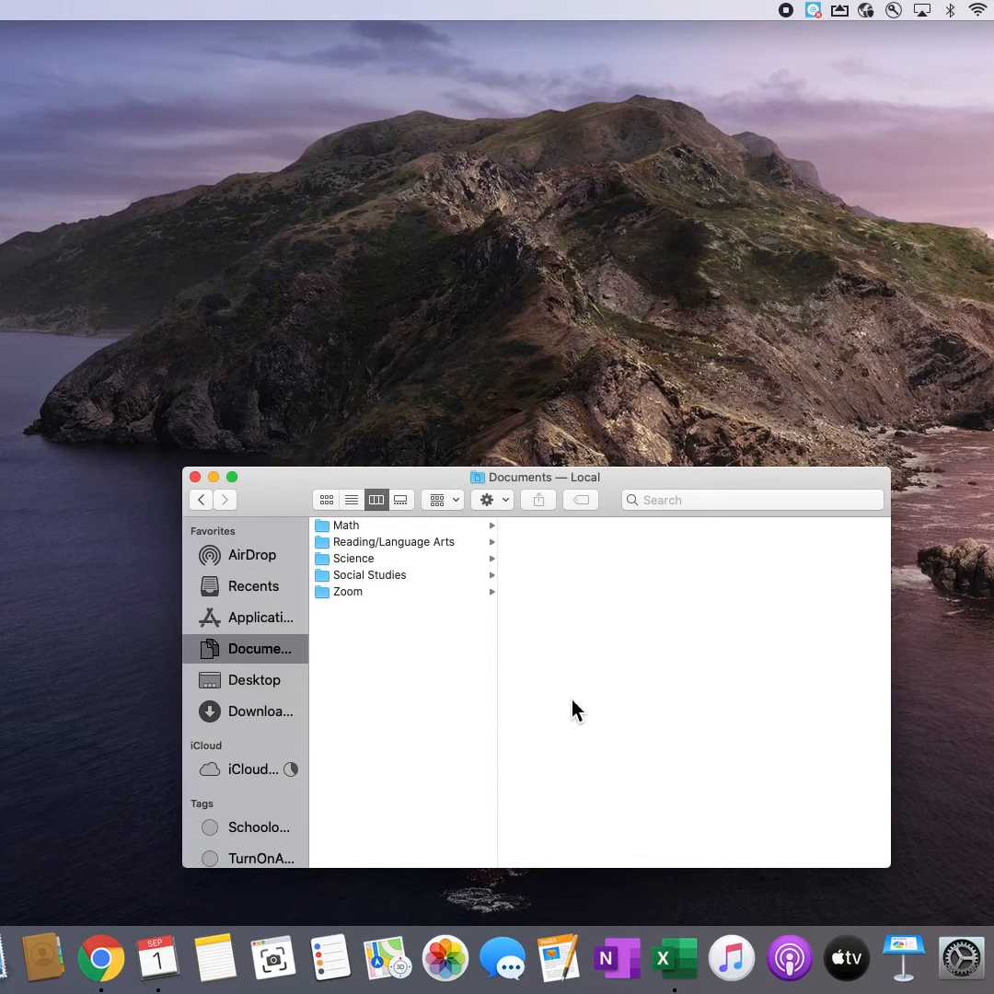
click(751, 501)
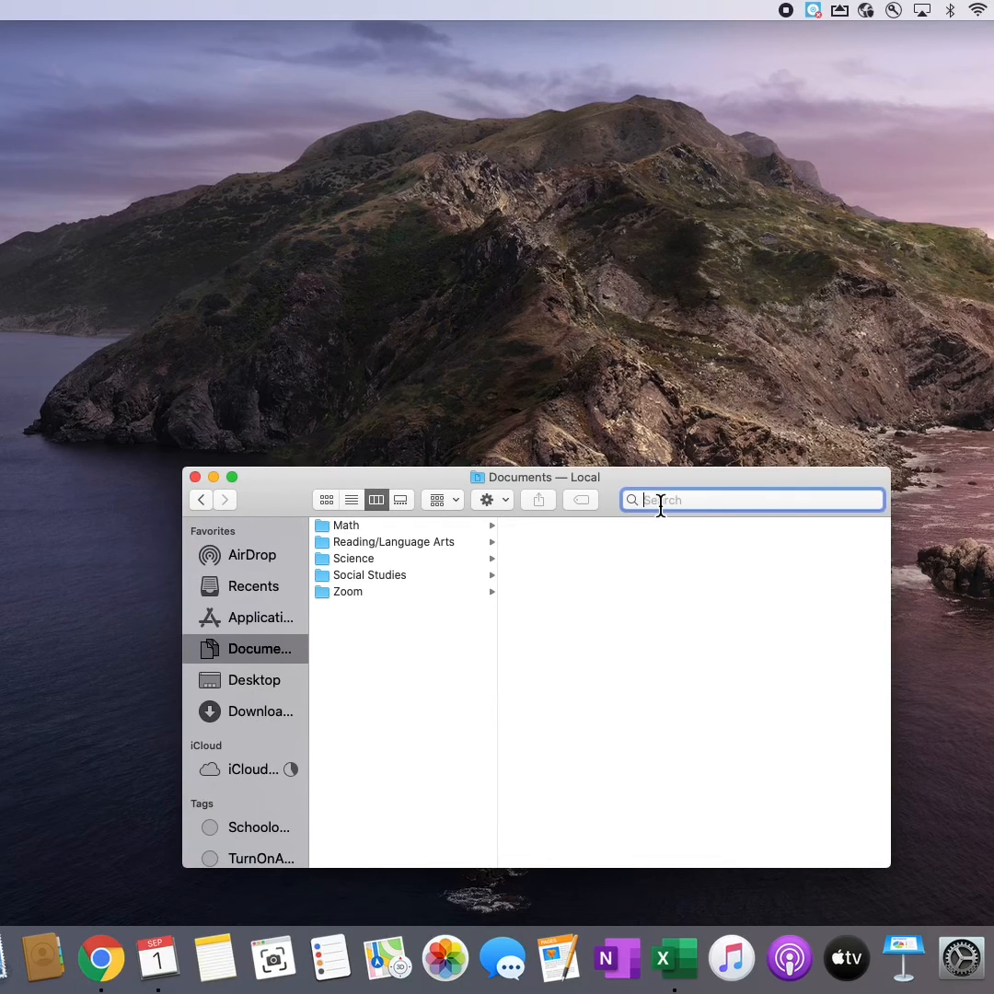
text(Hemisph)
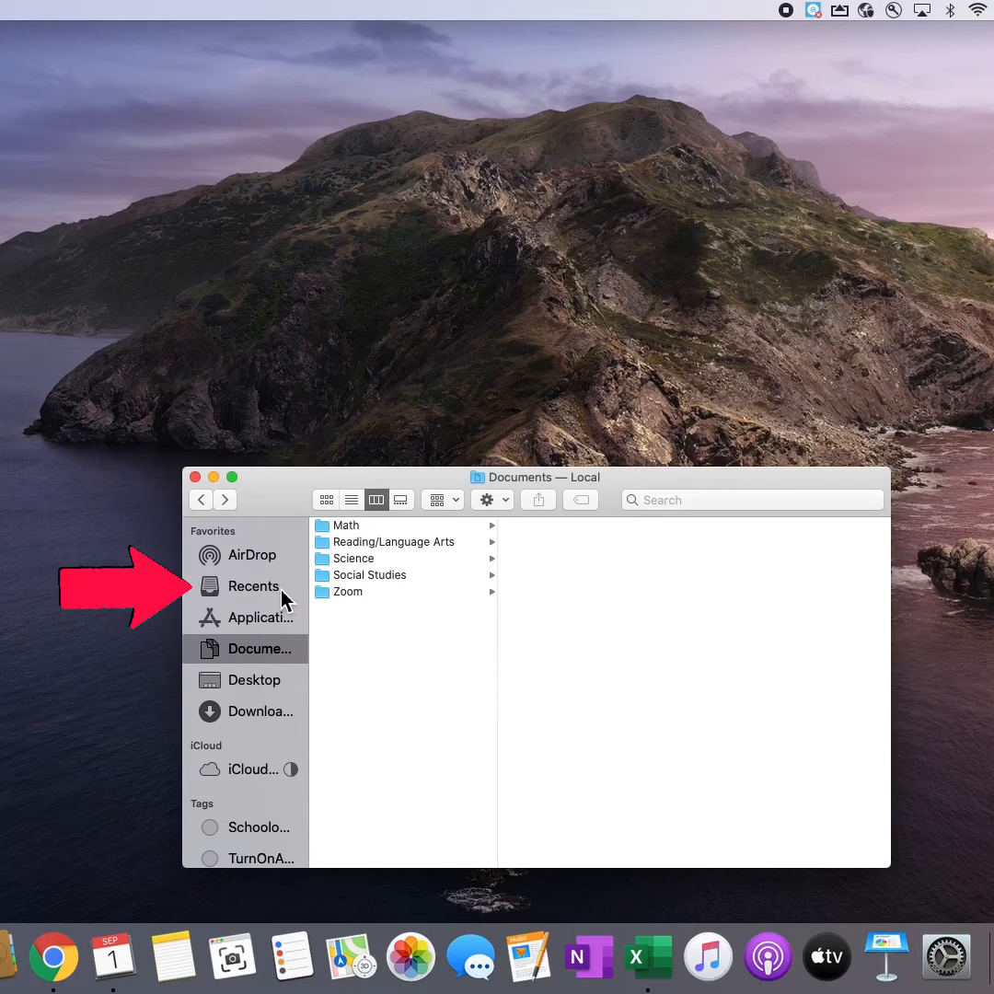
mouse_move(285, 615)
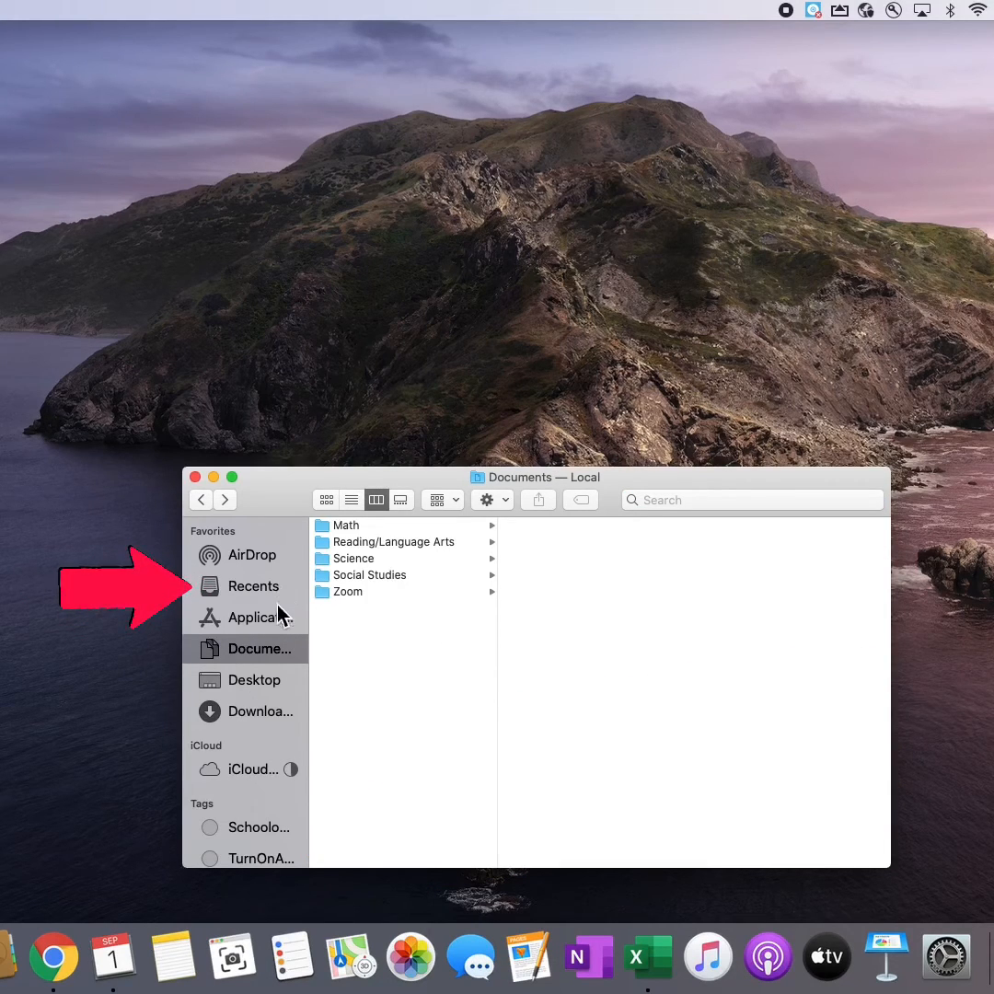
- Browse the Applications folder and scroll through the installed apps
click(254, 617)
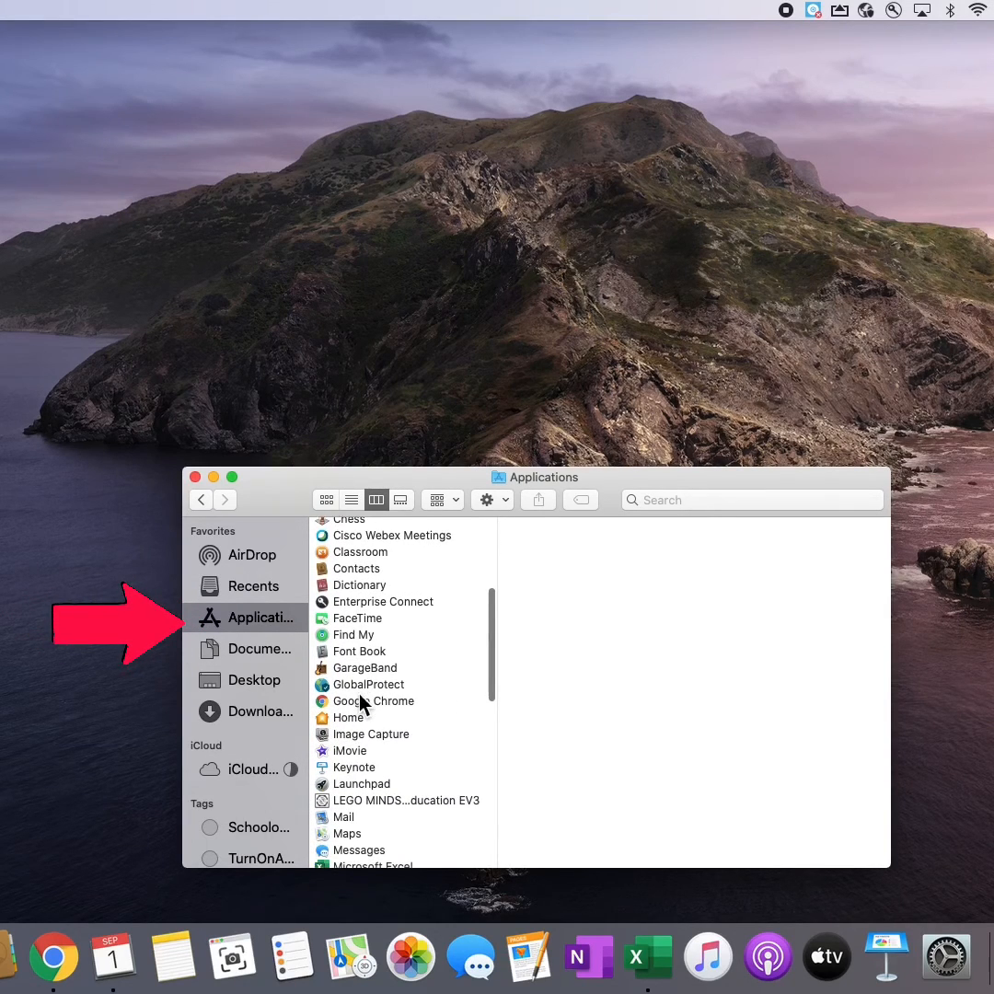
scroll(down, 3)
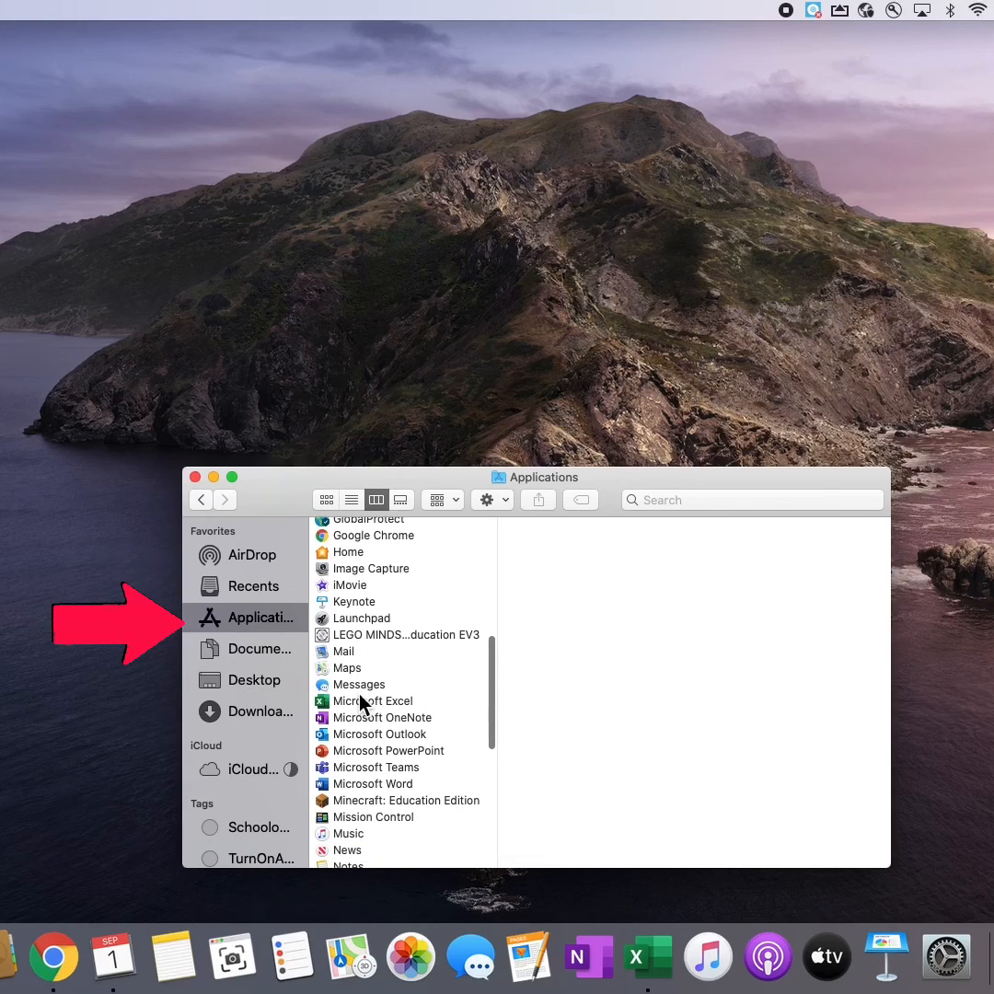
- View the empty Desktop folder, then the Downloads folder
click(254, 681)
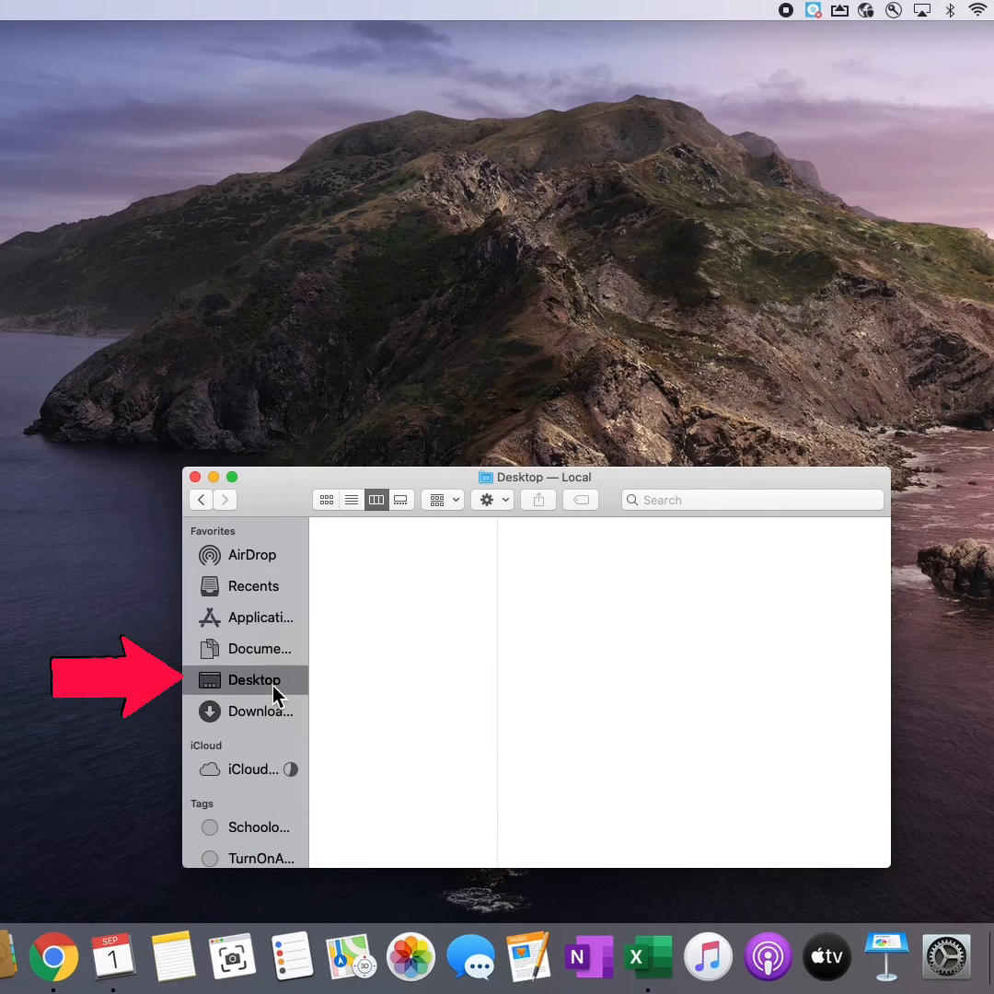
mouse_move(278, 729)
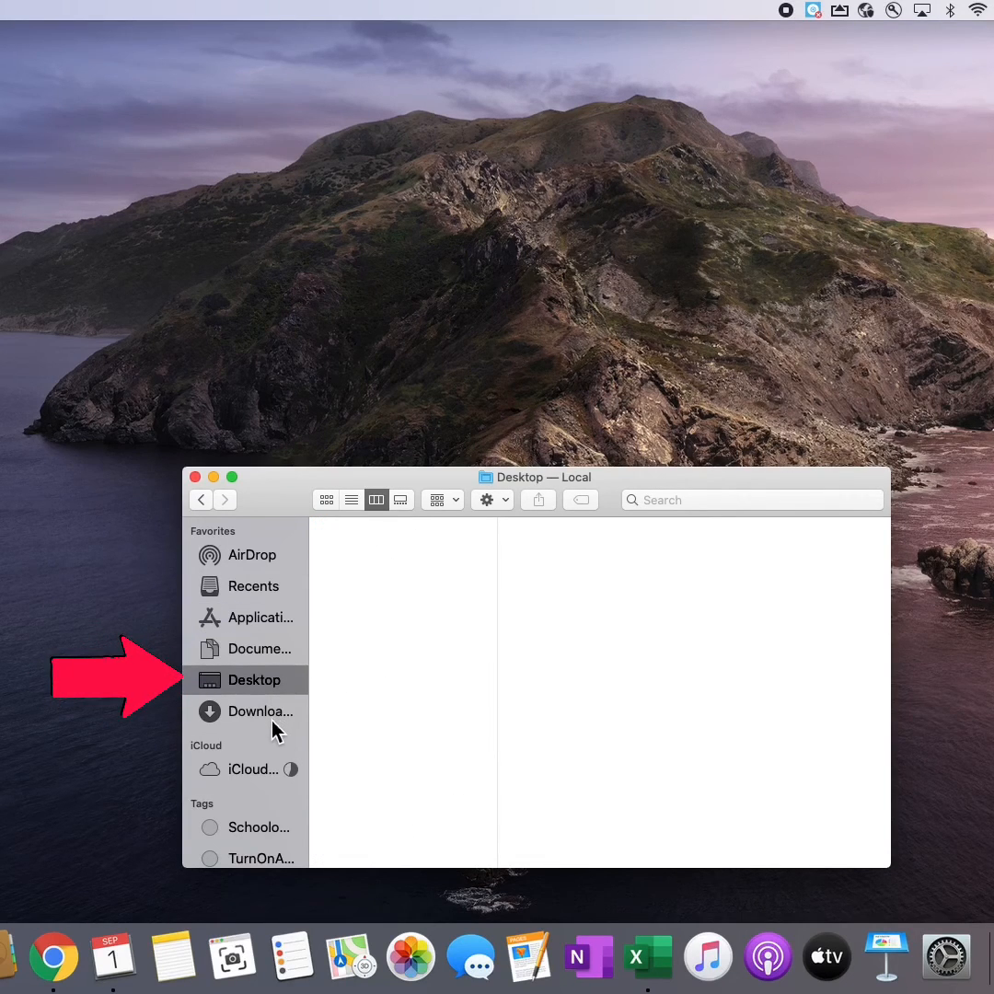
click(261, 711)
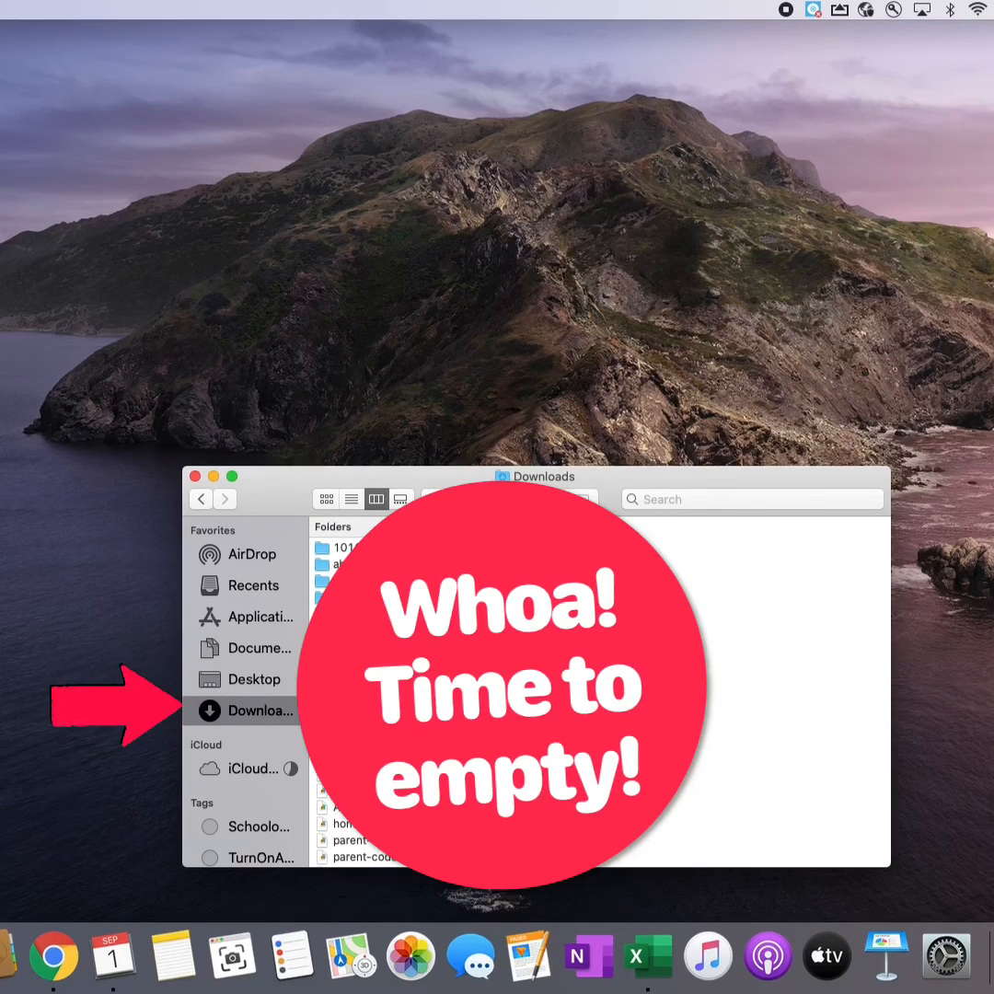